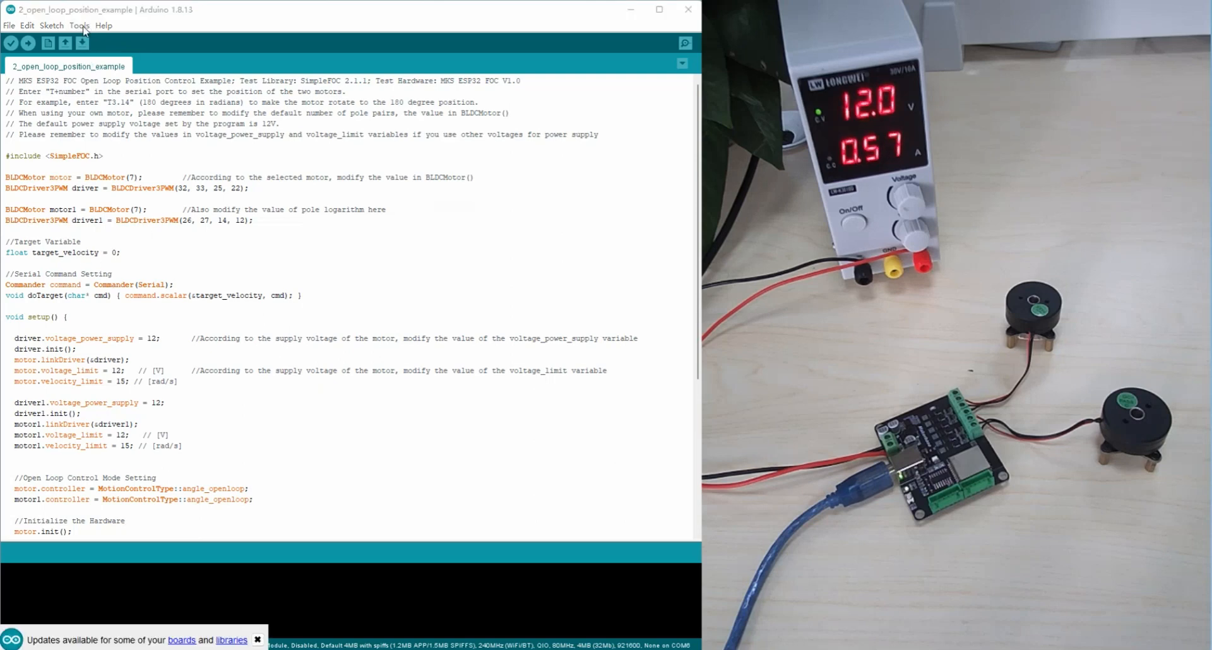
# Select COM6 as the serial port for the ESP32 Dev Module board.
pyautogui.click(78, 26)
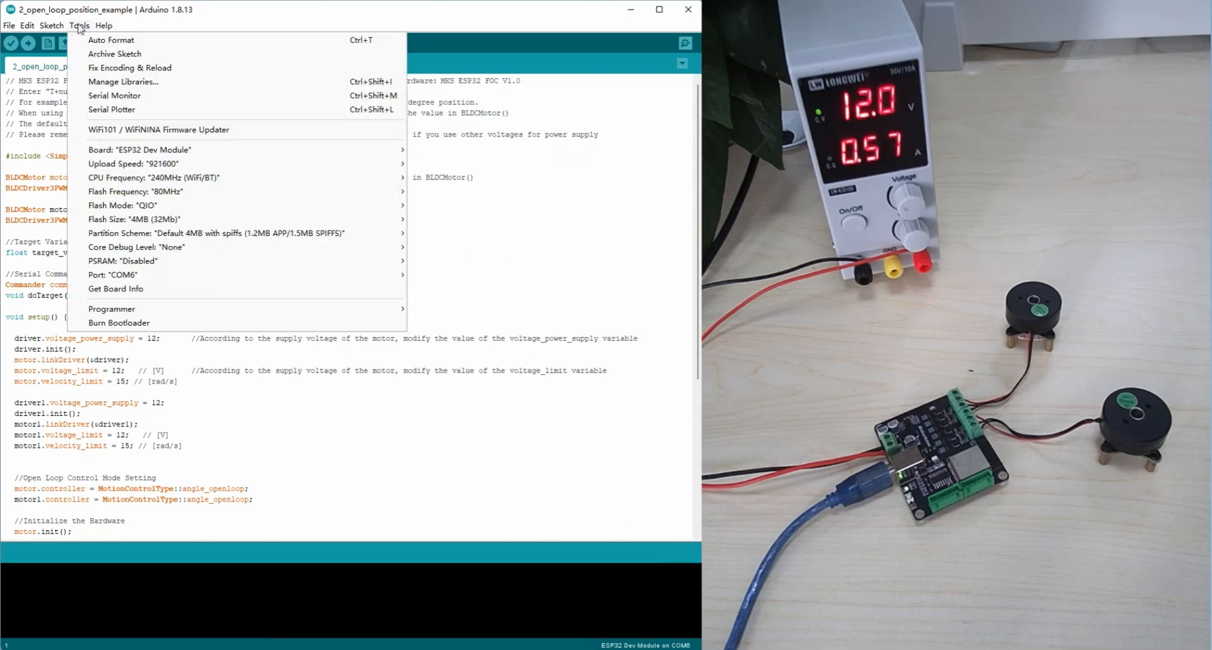
pyautogui.moveTo(112, 94)
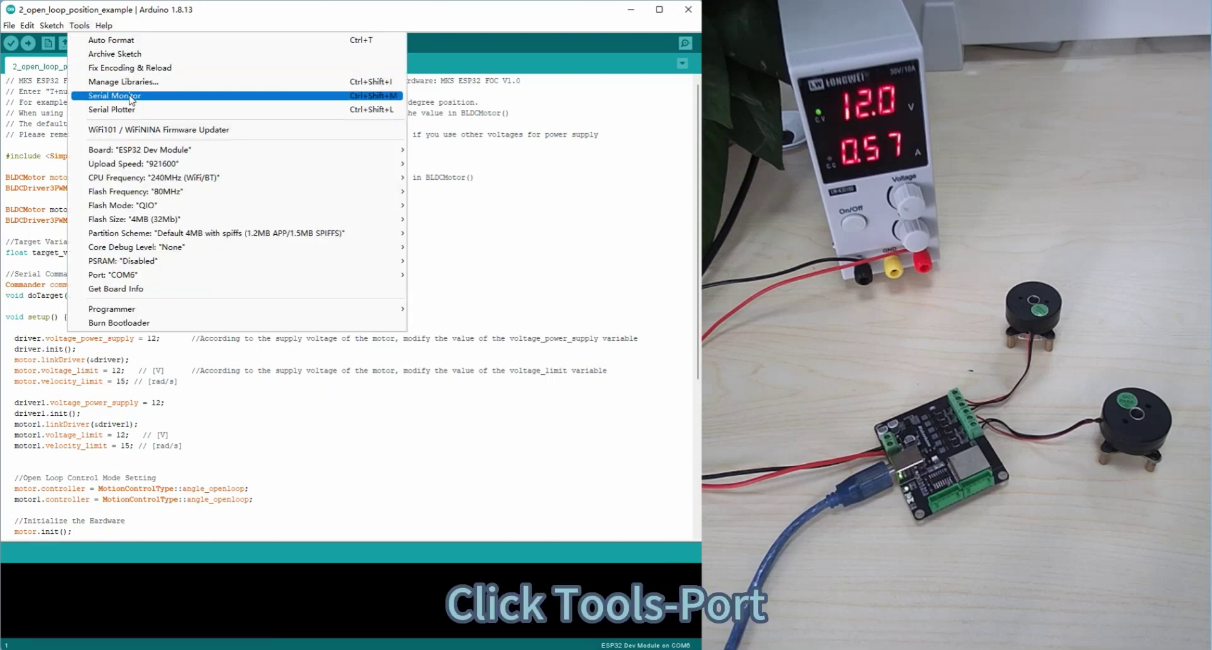
pyautogui.moveTo(182, 260)
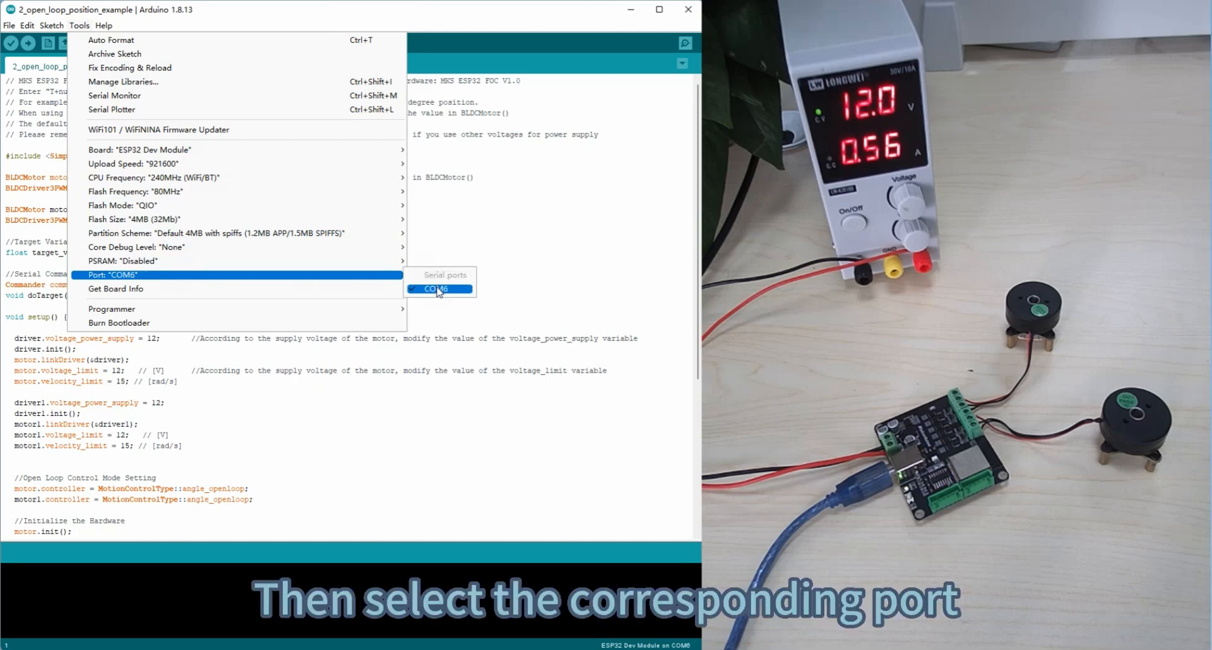
pyautogui.click(439, 288)
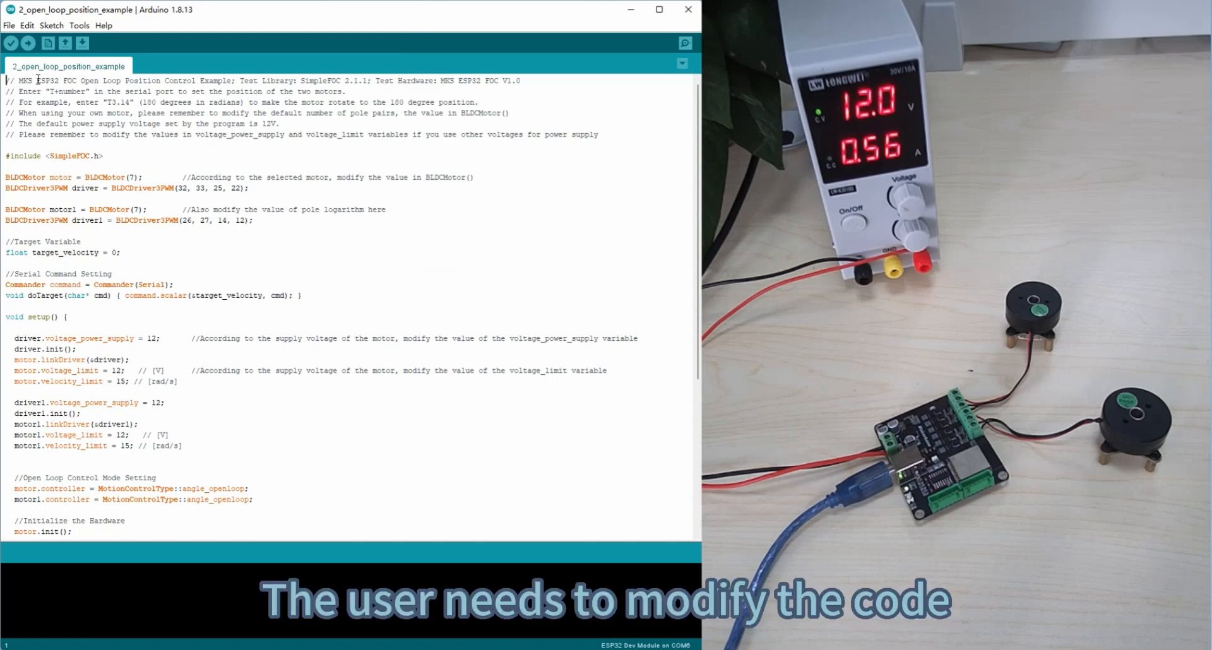
pyautogui.moveTo(15, 80); pyautogui.dragTo(444, 79)
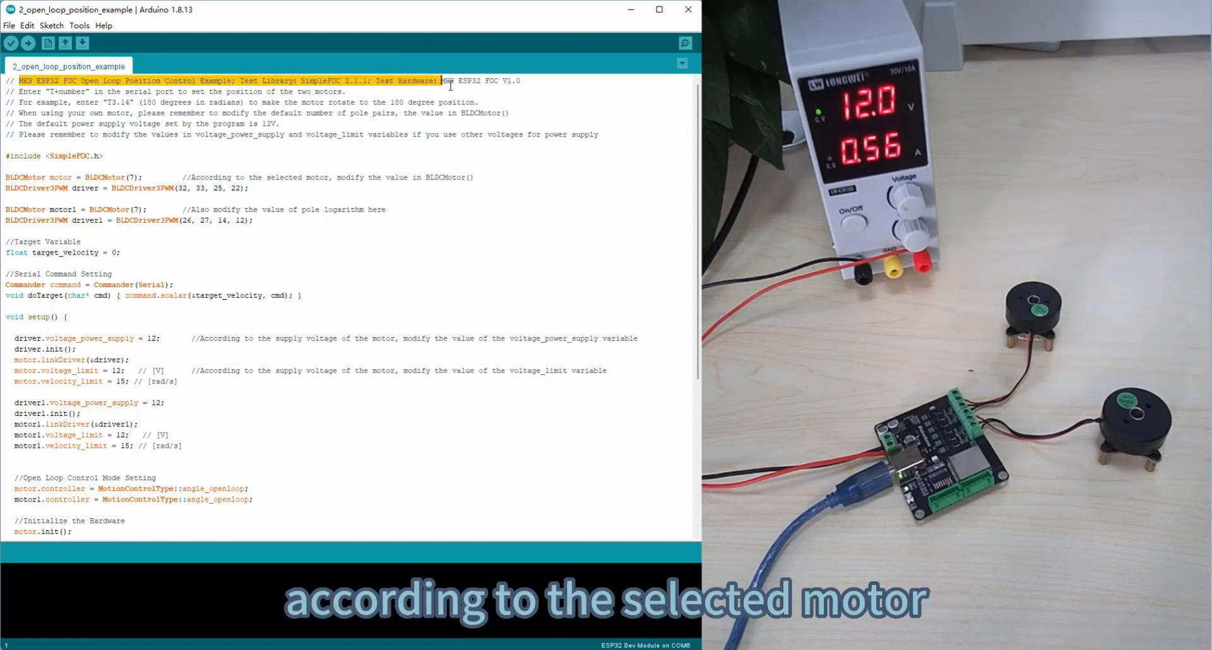
pyautogui.moveTo(441, 81); pyautogui.dragTo(594, 135)
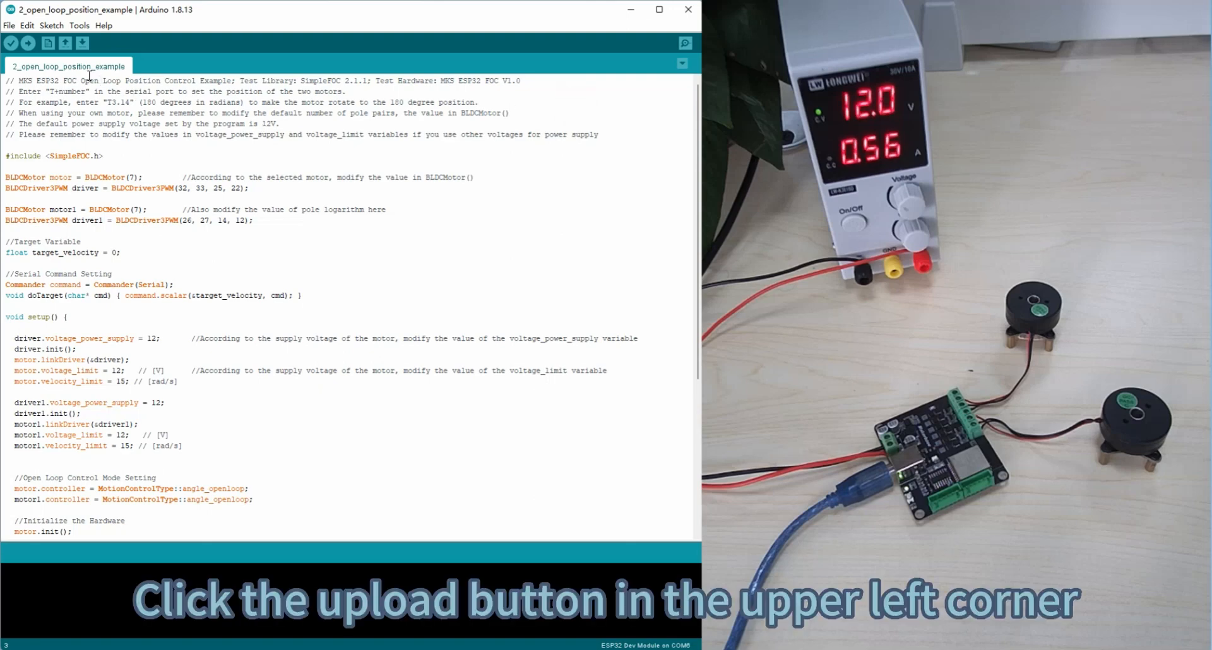
# Upload the open-loop position sketch to the ESP32 and wait for 'Done uploading'.
pyautogui.click(28, 42)
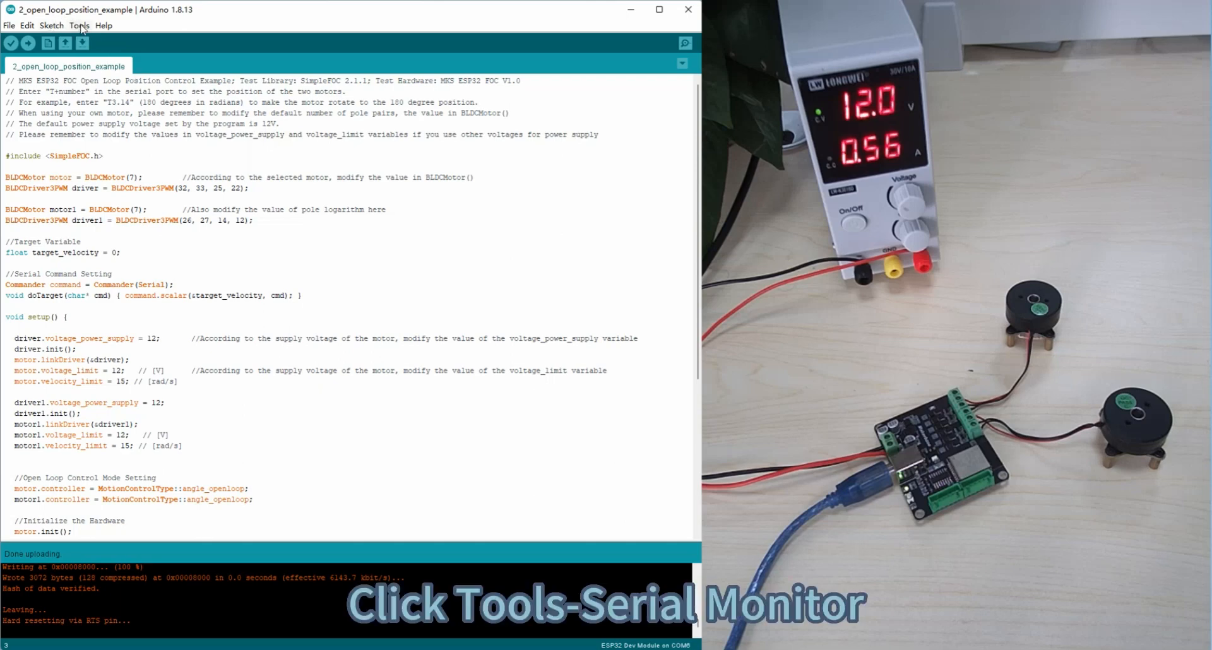
# Bring up the Serial Monitor on COM6 at 115200 baud.
pyautogui.click(77, 26)
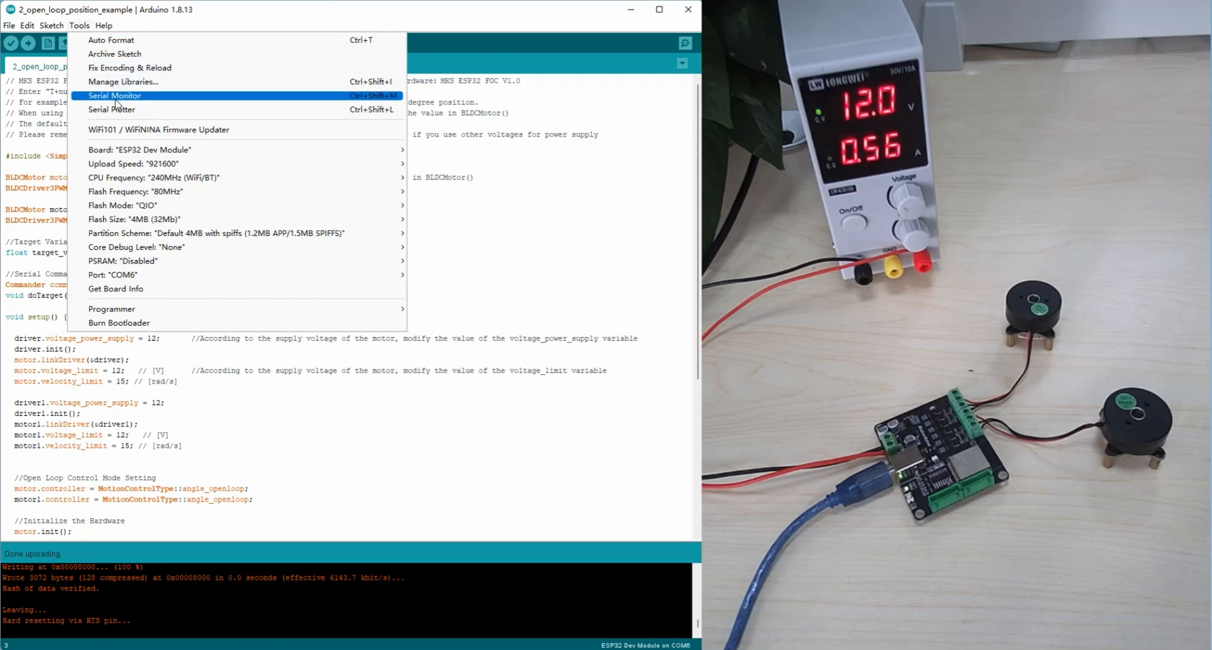
pyautogui.click(115, 94)
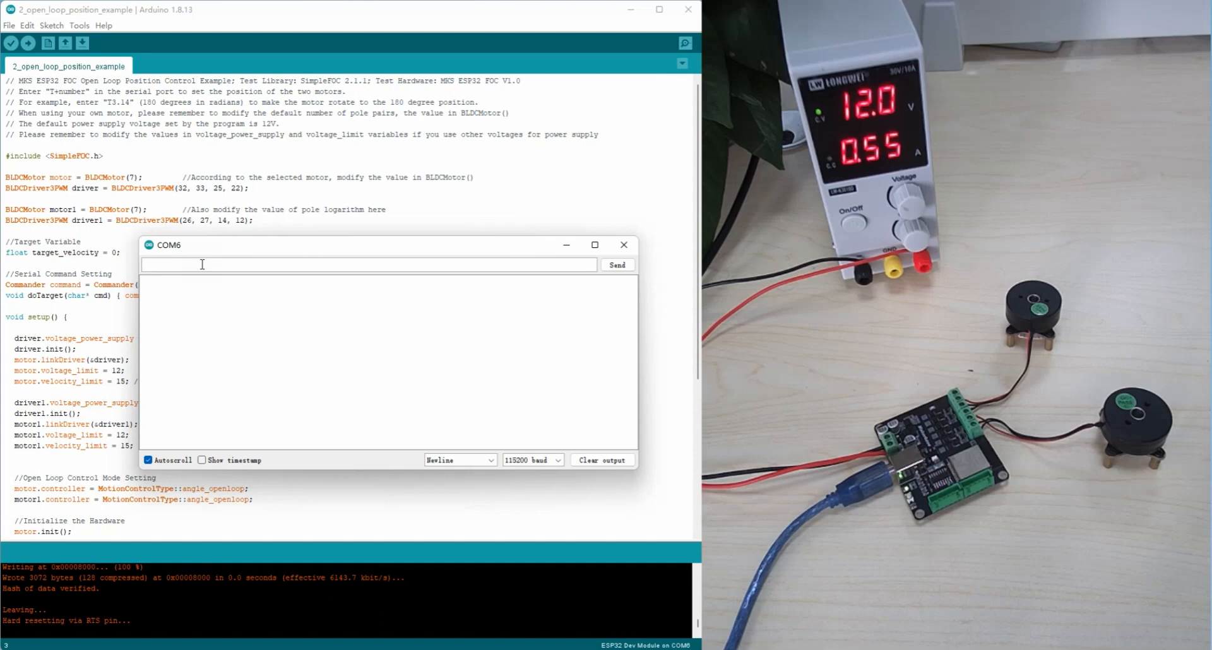
# Send position targets T3.14 and T-3.14, echoed back as 3.140 and -3.140.
pyautogui.write('T')
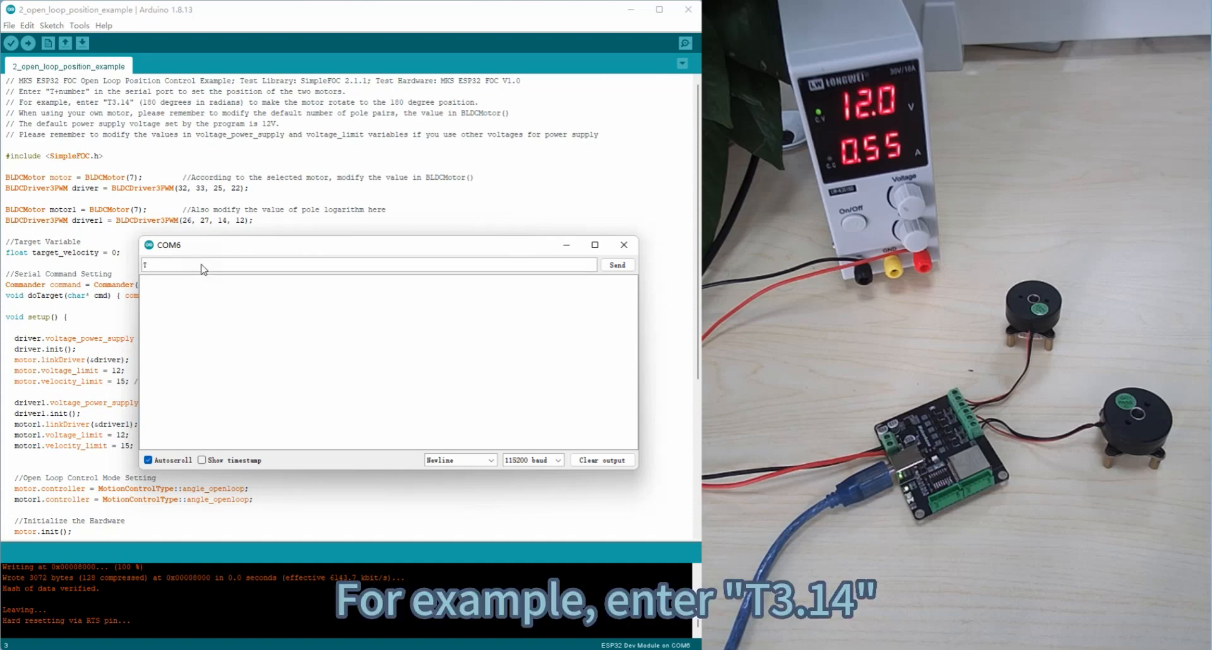
pyautogui.write('3')
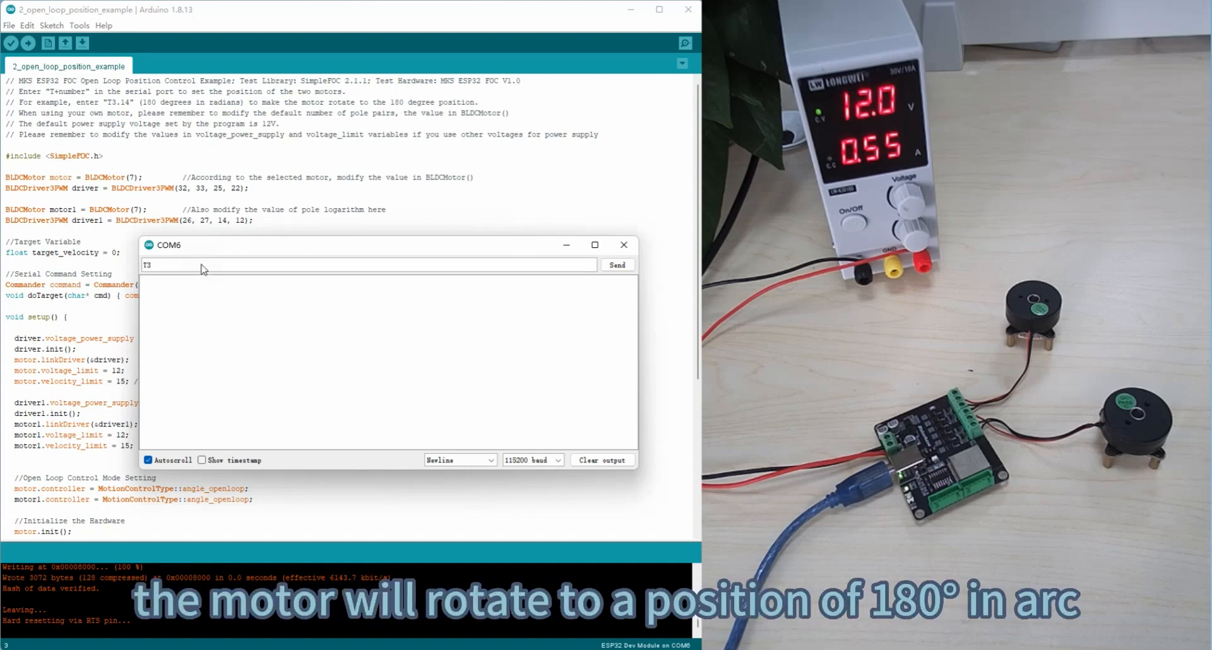
pyautogui.write('.14')
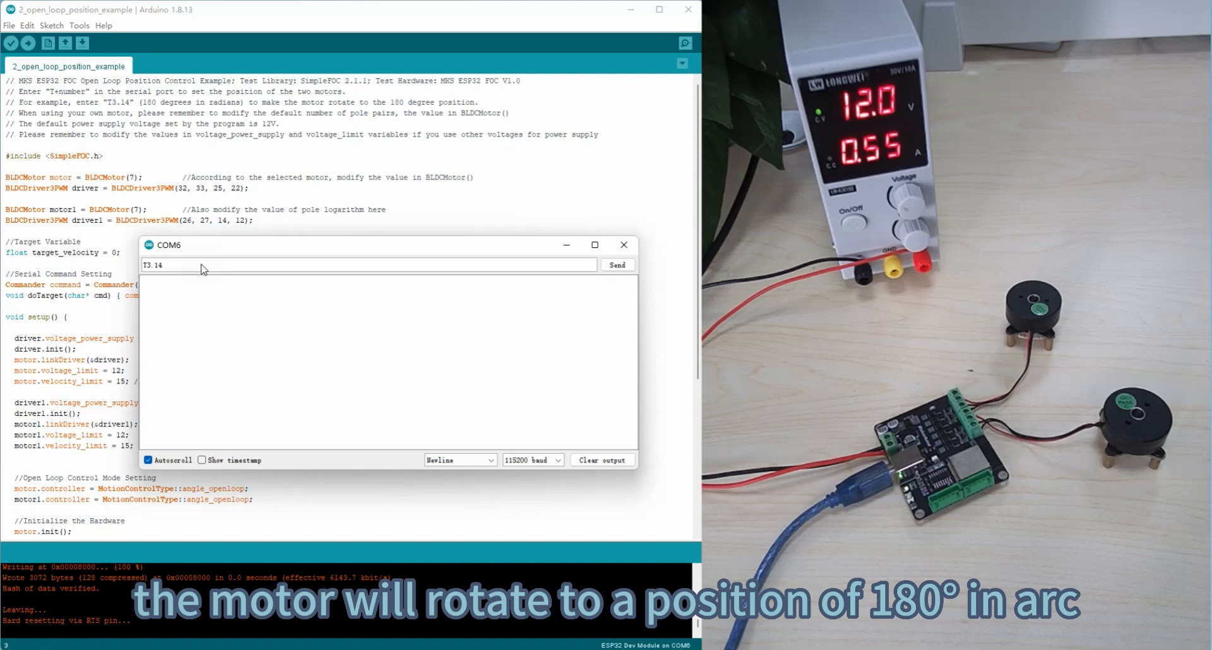
pyautogui.click(616, 265)
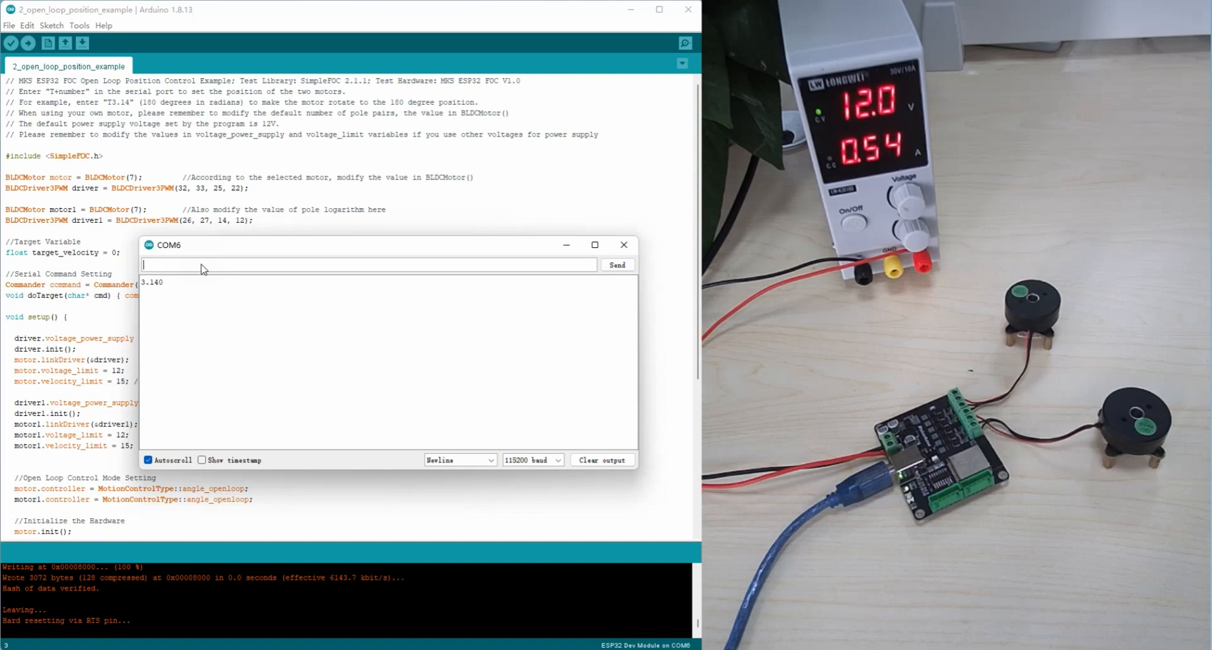
pyautogui.write('T-3.')
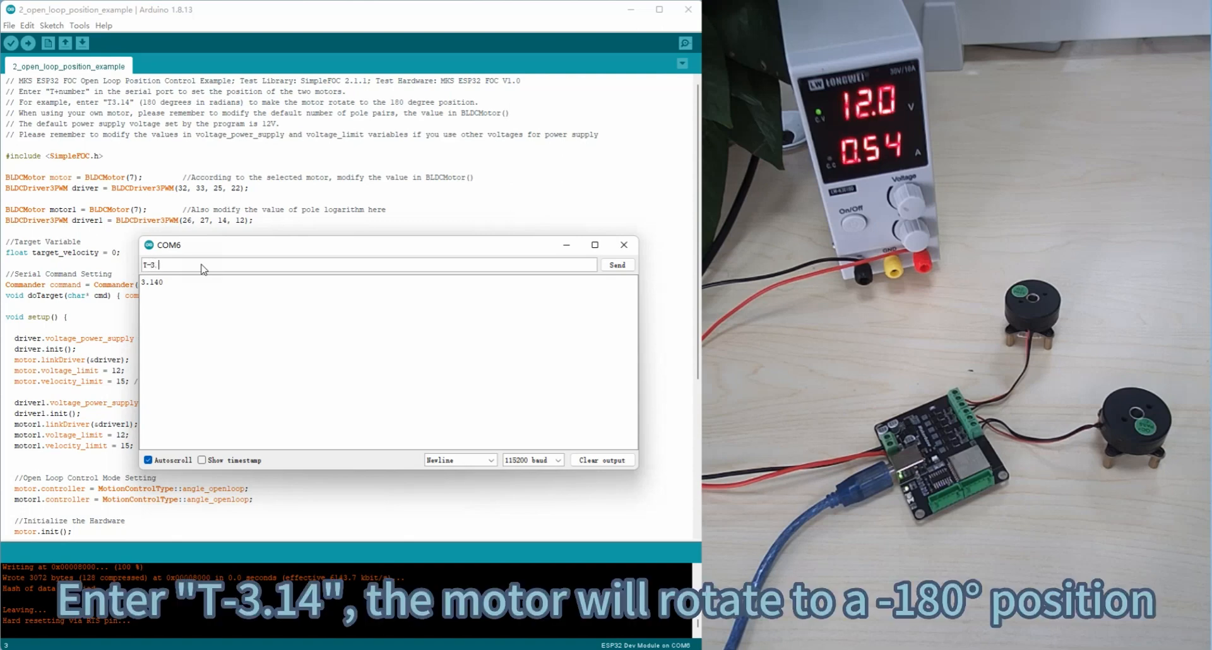
pyautogui.write('14')
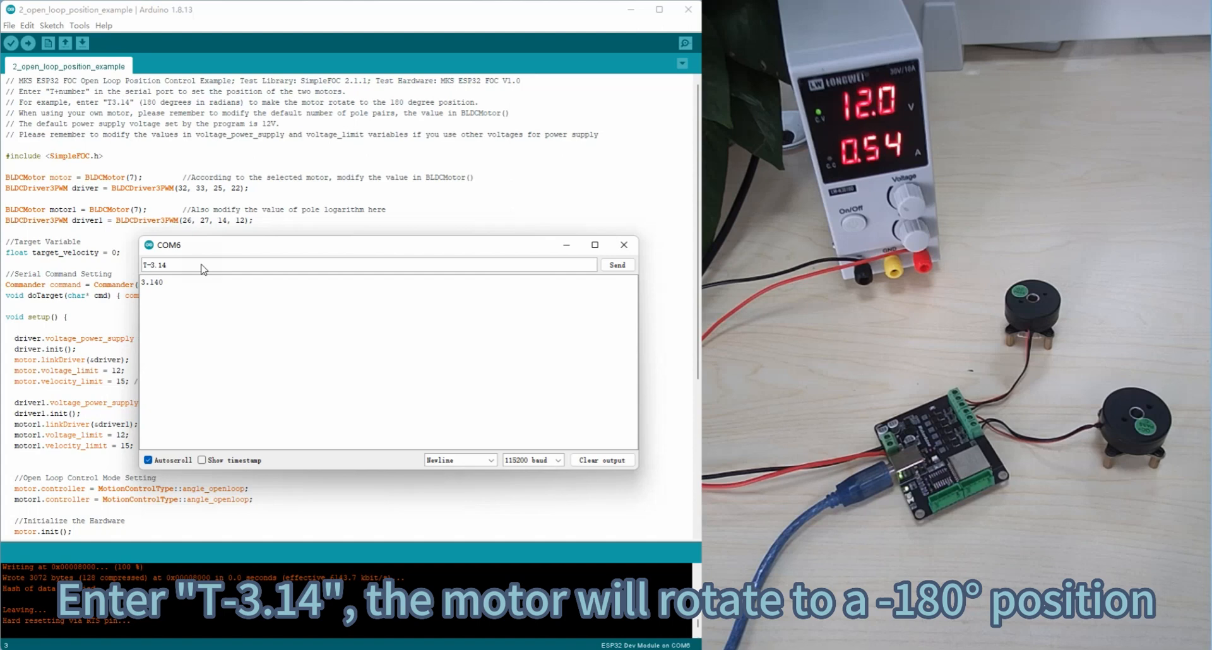
pyautogui.click(616, 265)
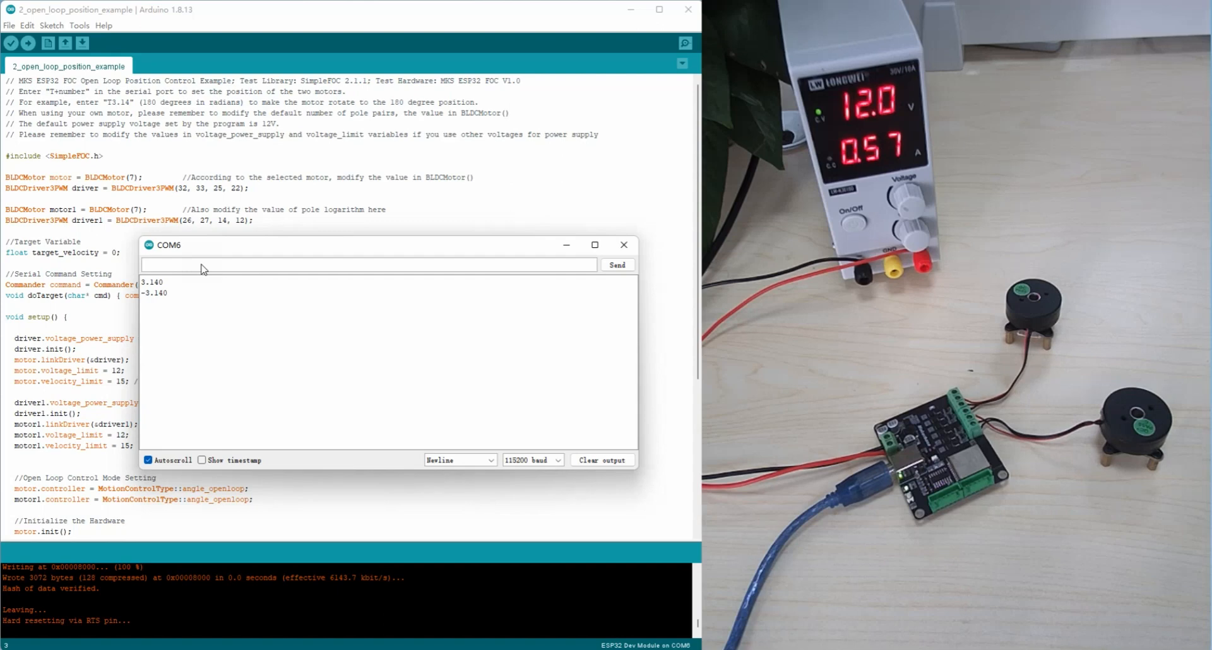
# Send position target T62.8, echoed back as 62.800.
pyautogui.write('T')
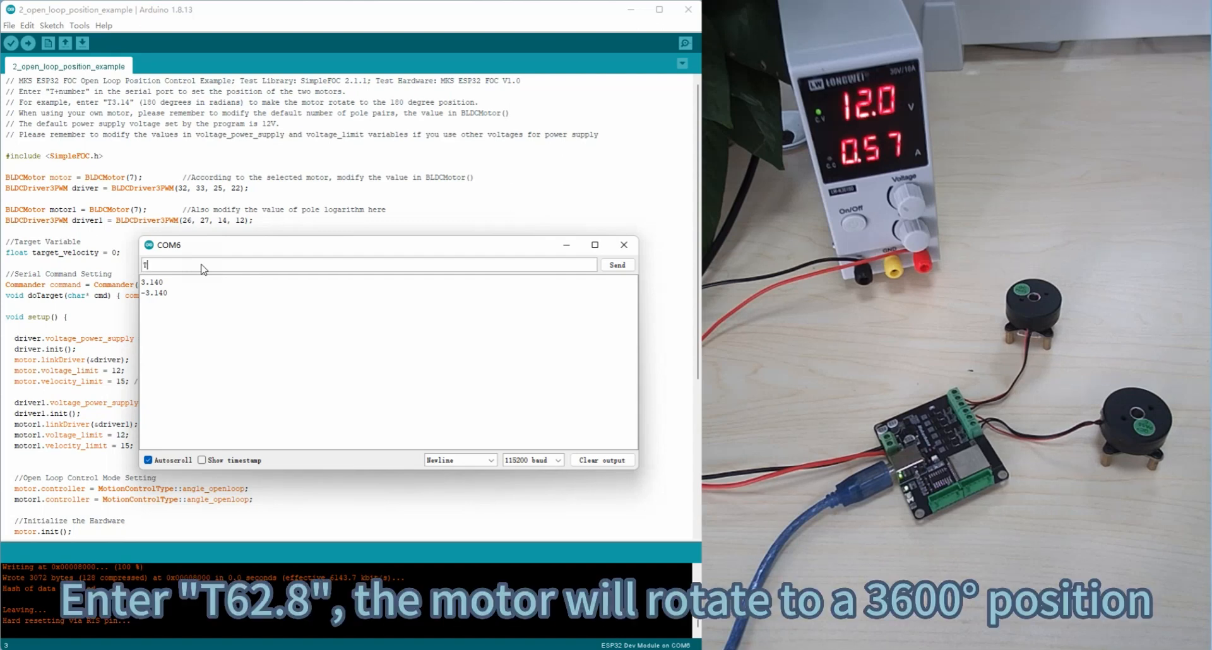
pyautogui.write('62.8')
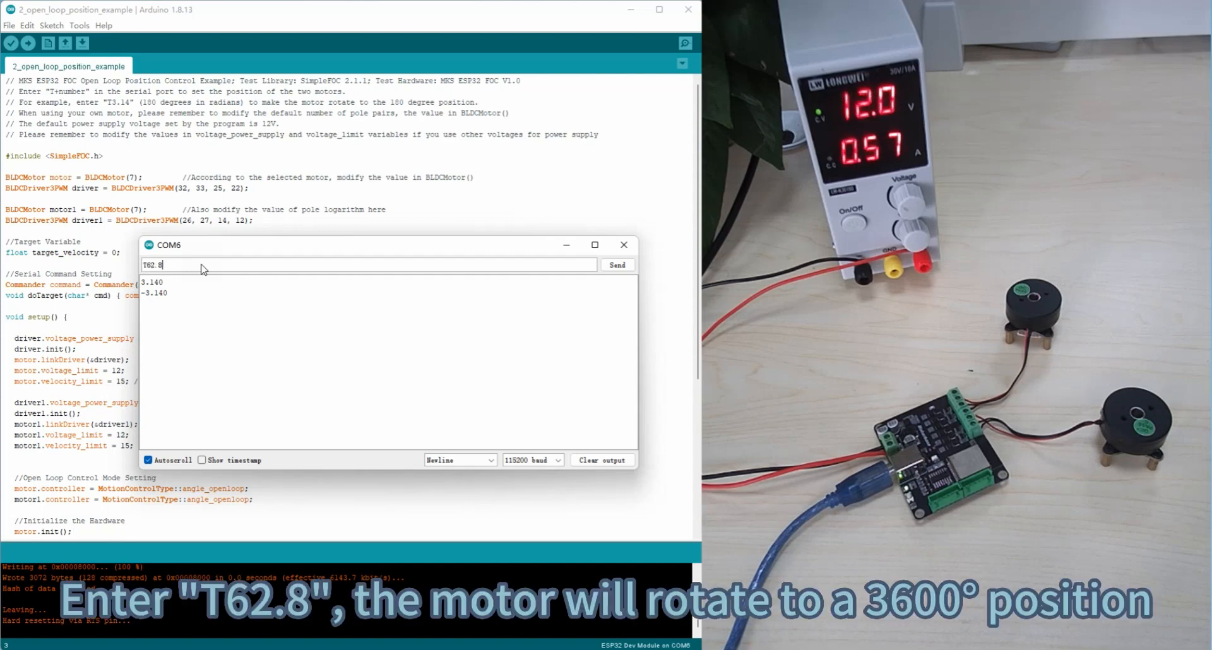
pyautogui.click(616, 264)
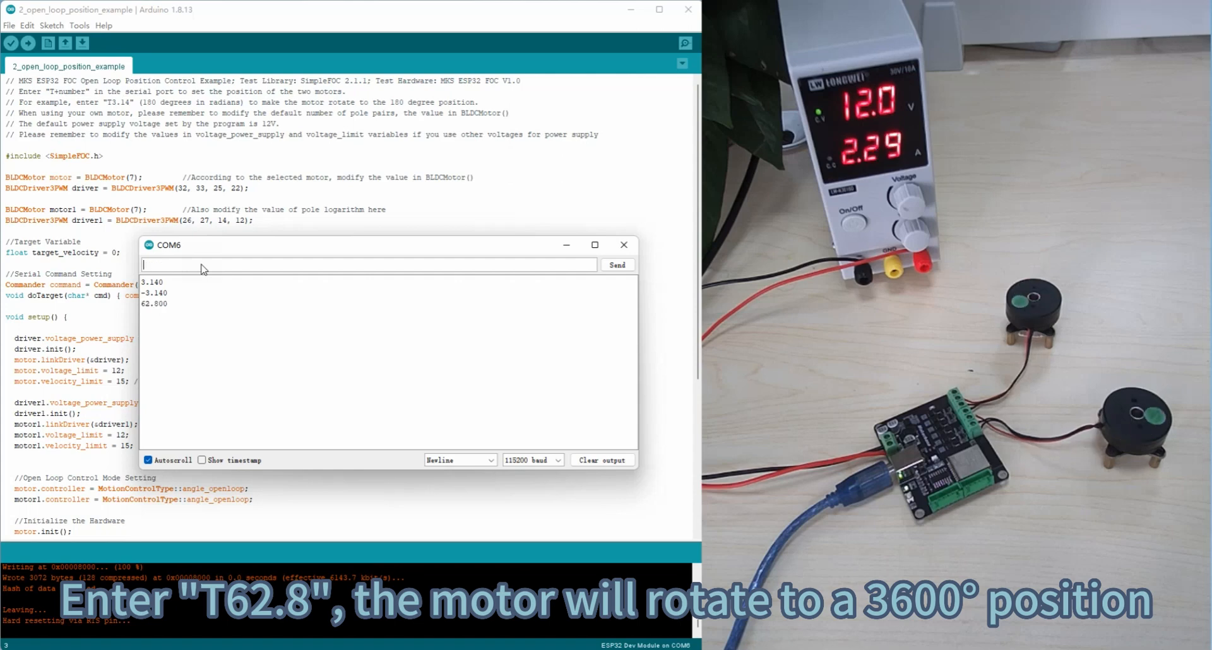